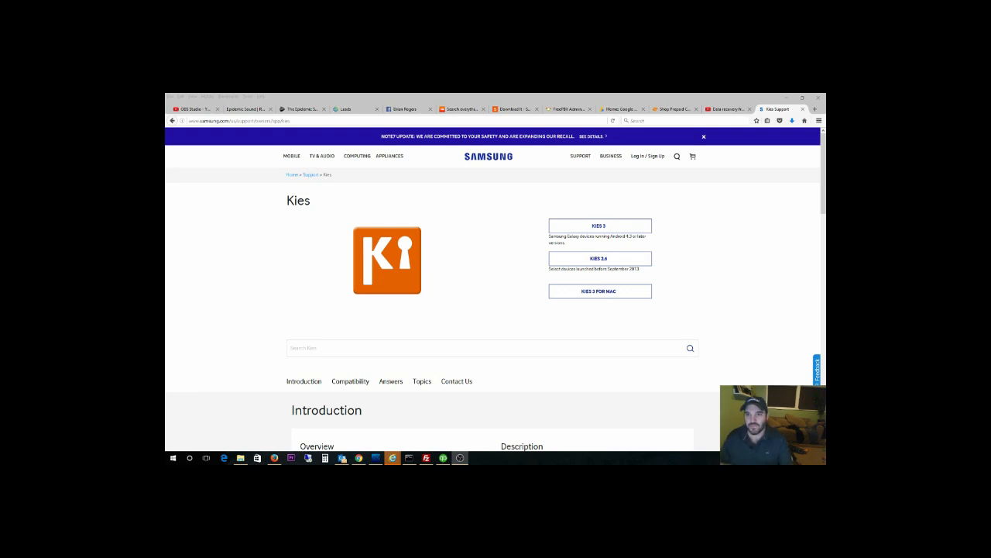
mouse_move(266, 231)
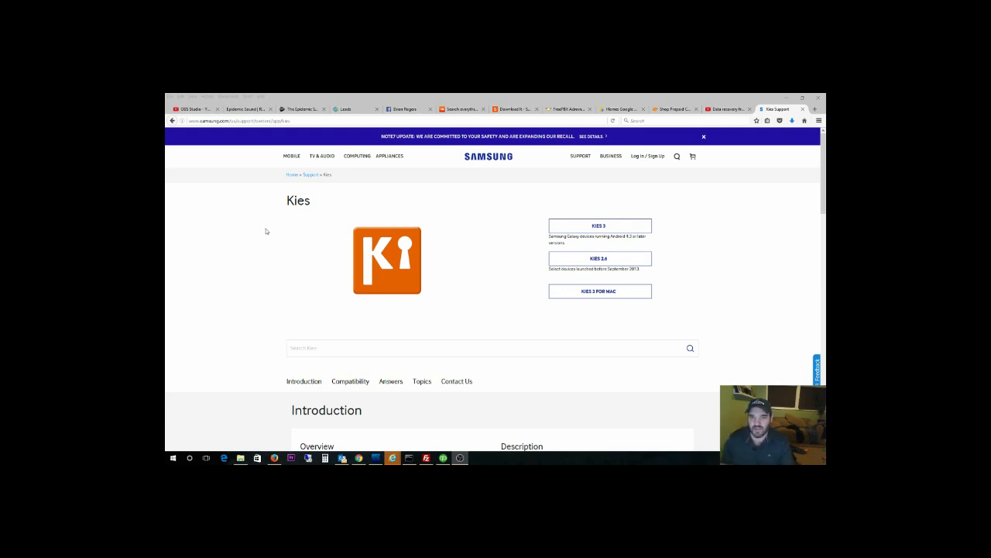
mouse_move(239, 149)
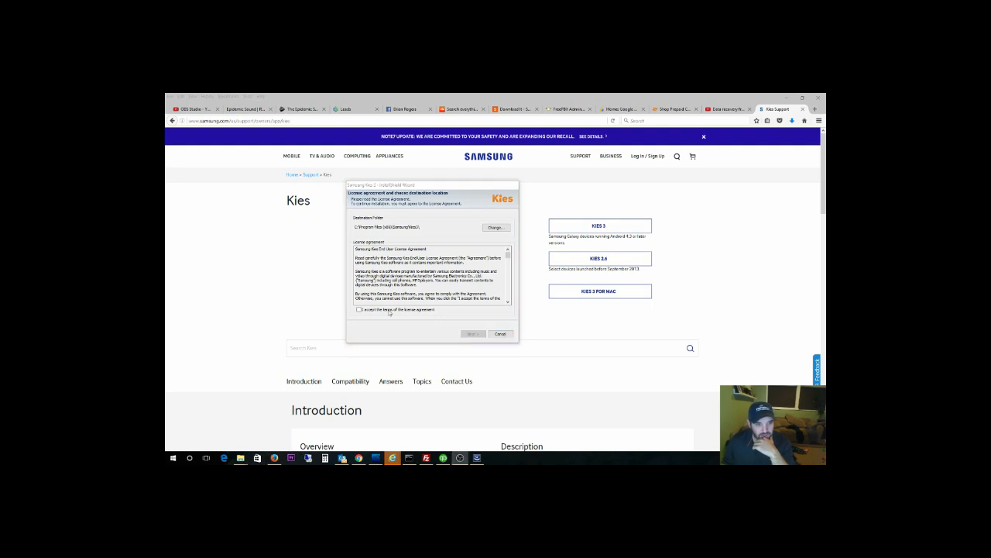
- Accept the Kies 3 license, finish installing, and launch Kies 3
click(359, 310)
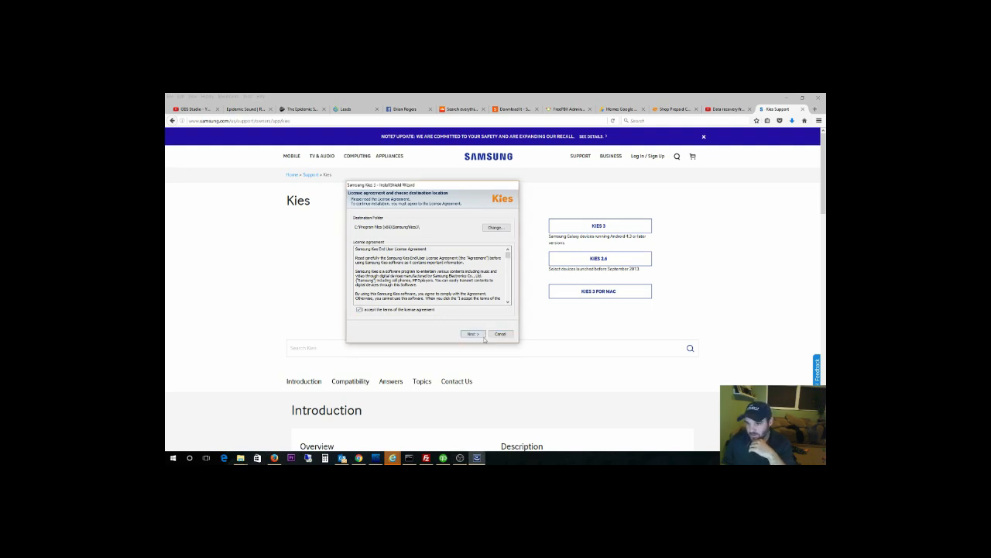
click(473, 334)
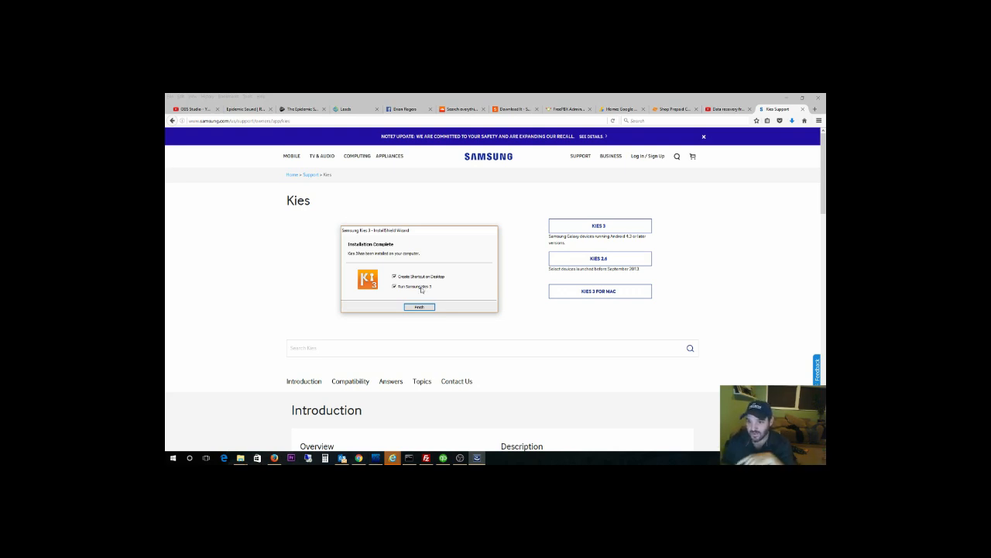
mouse_move(420, 319)
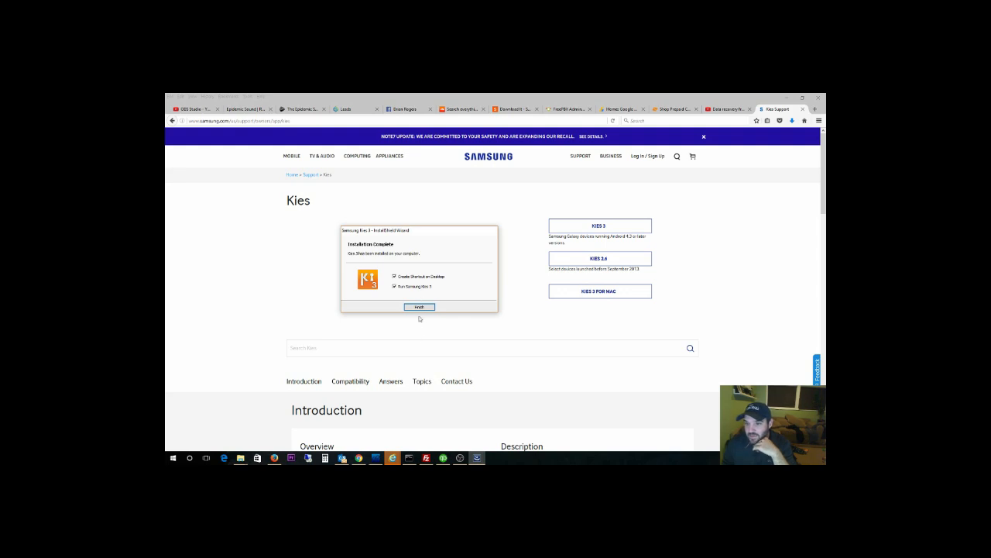
click(419, 307)
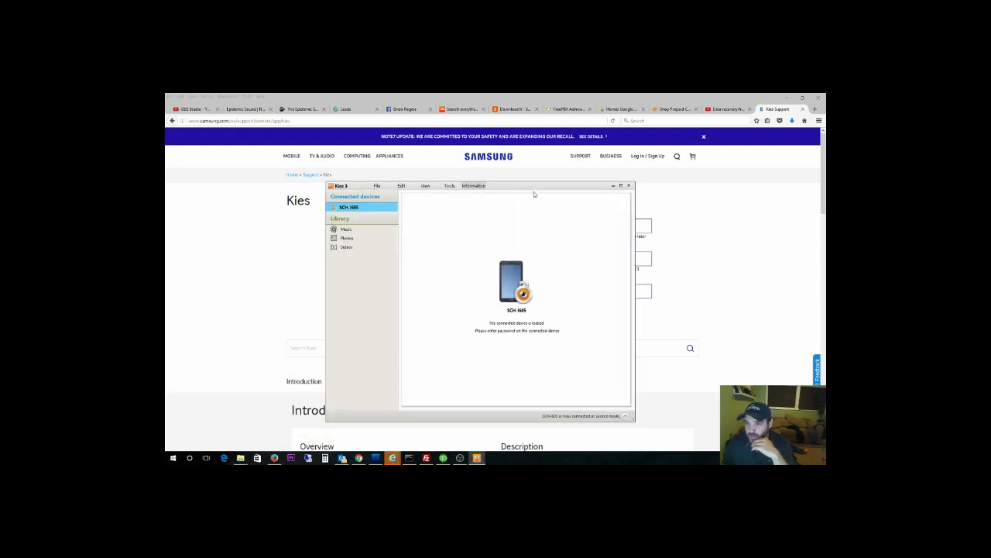
mouse_move(588, 219)
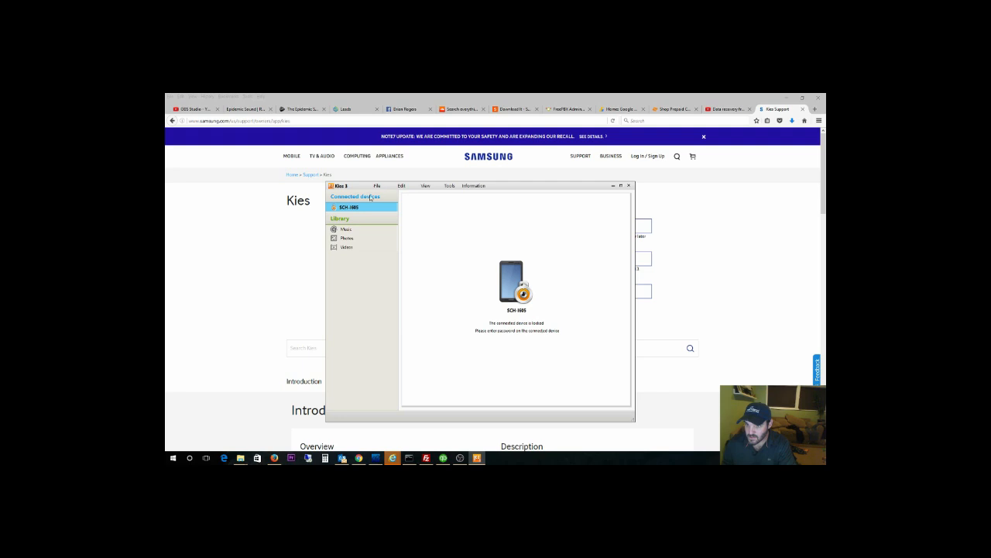
click(378, 185)
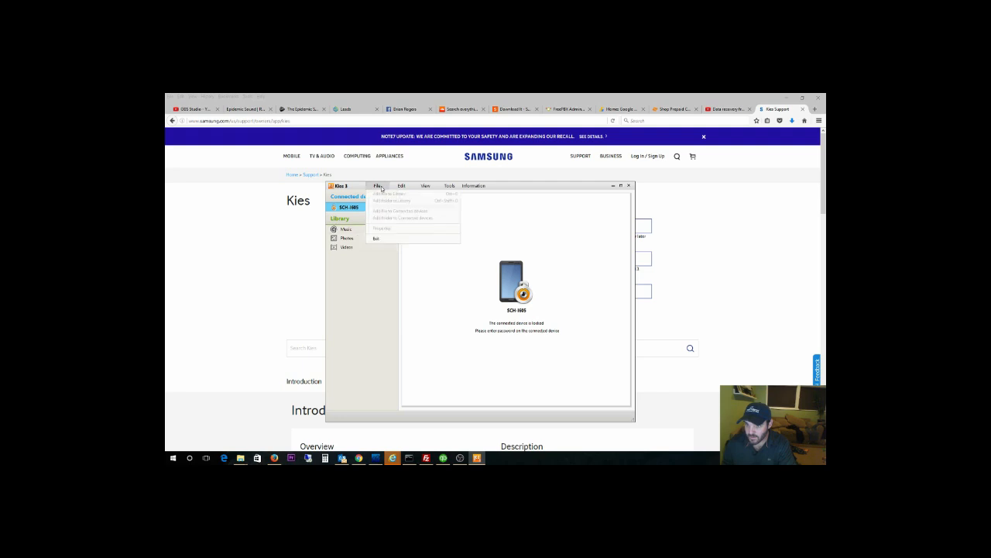
click(450, 186)
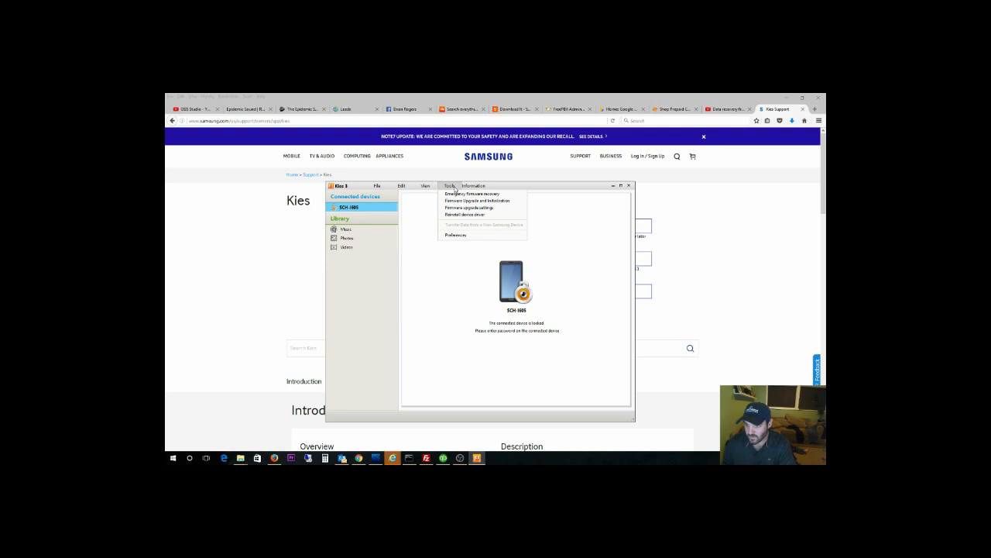
click(346, 229)
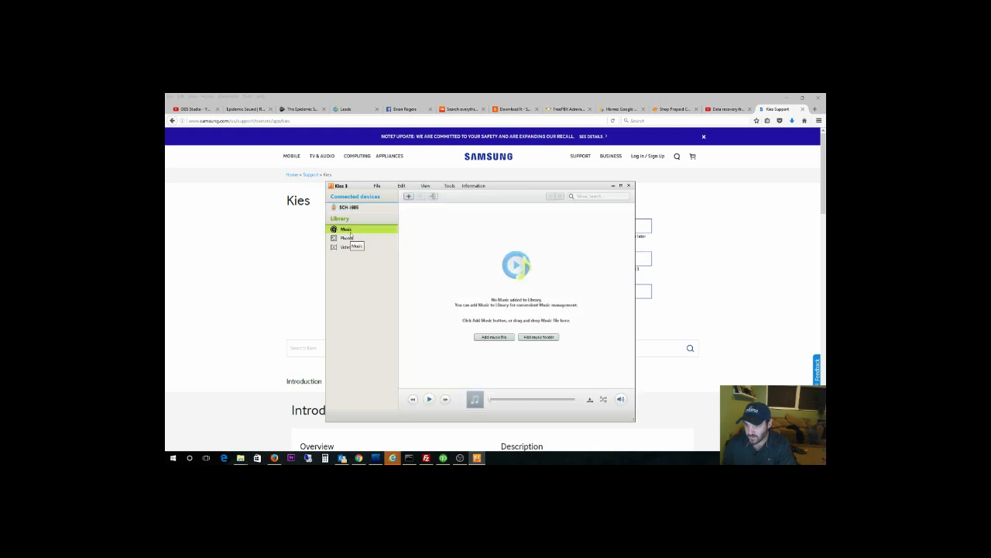
click(346, 237)
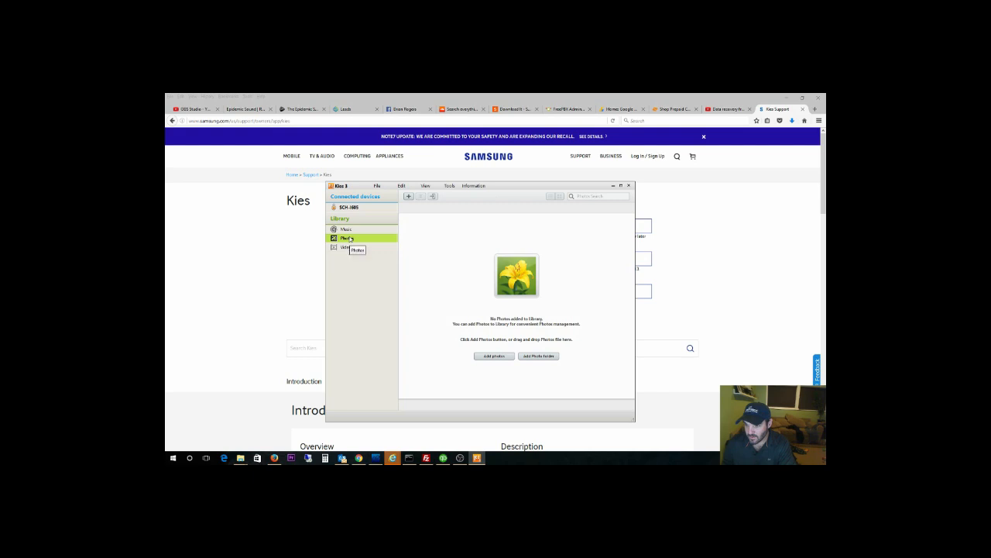
click(347, 247)
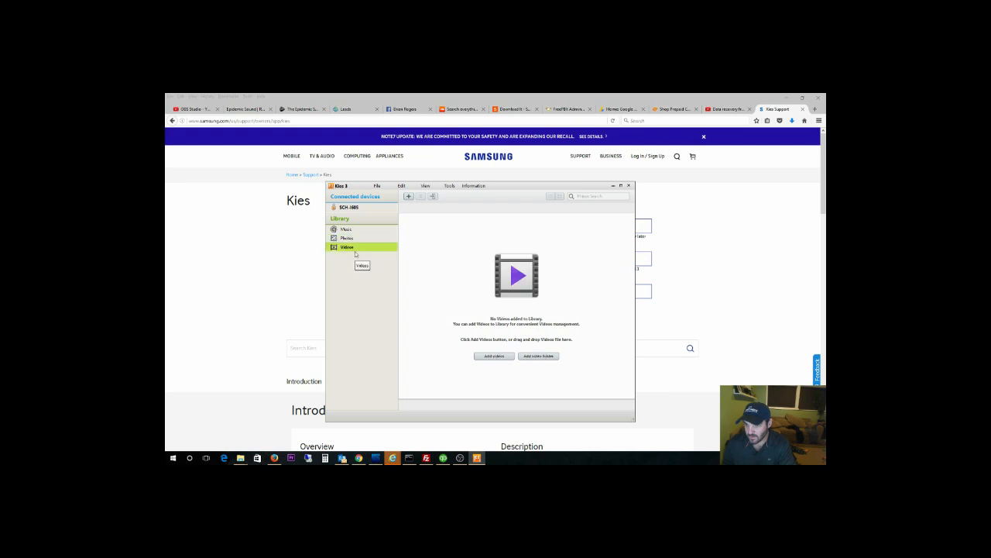
click(349, 207)
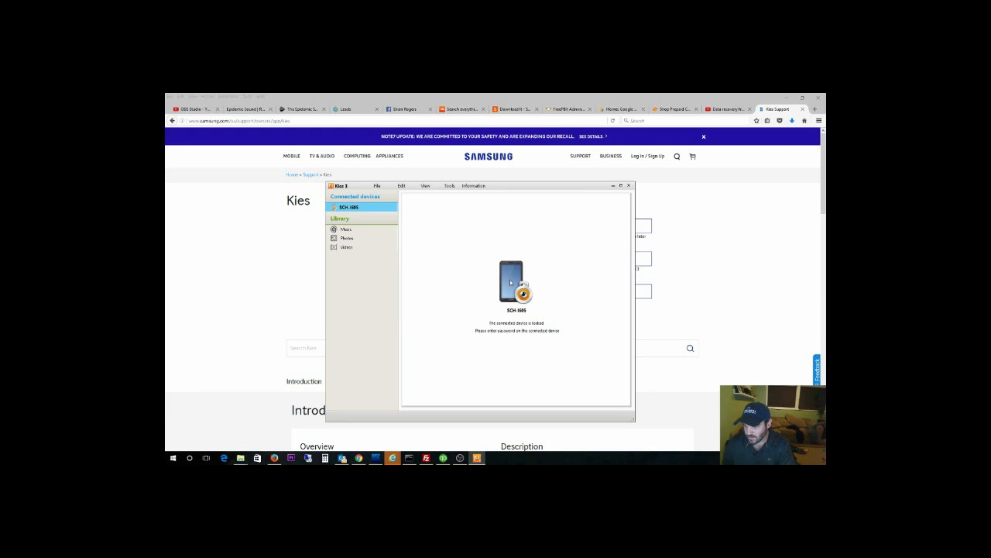
mouse_move(429, 263)
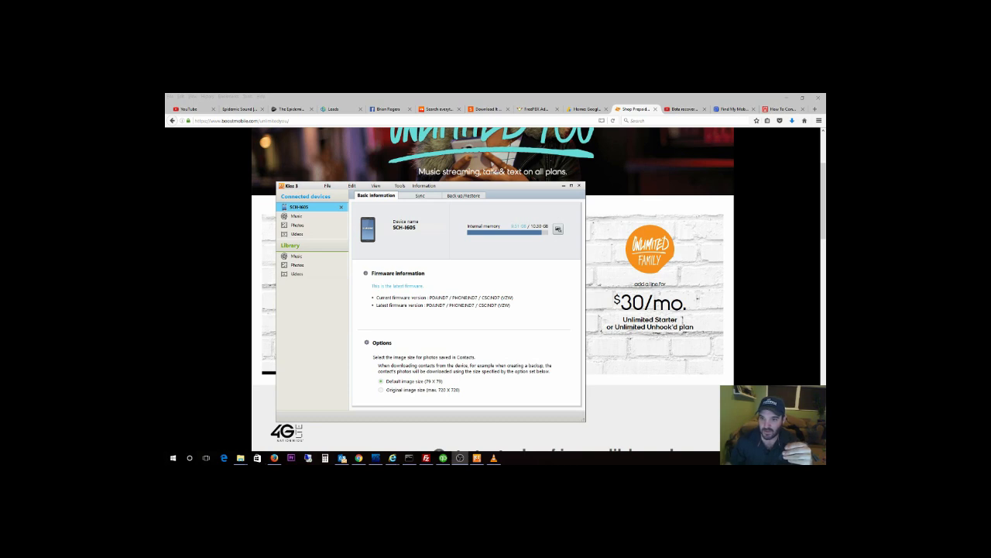
- View the connected phone's photos by date, then its ringtone and notification music
click(297, 224)
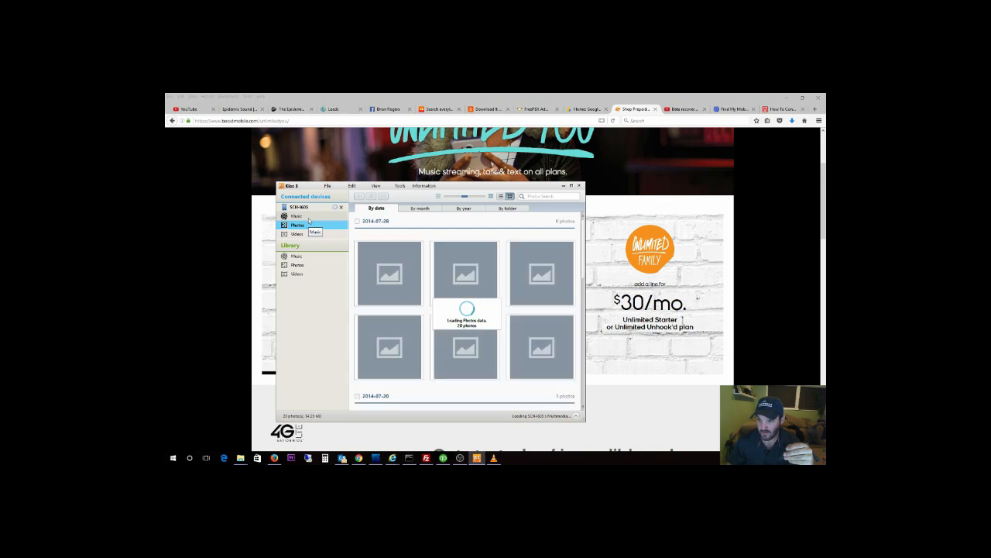
click(296, 215)
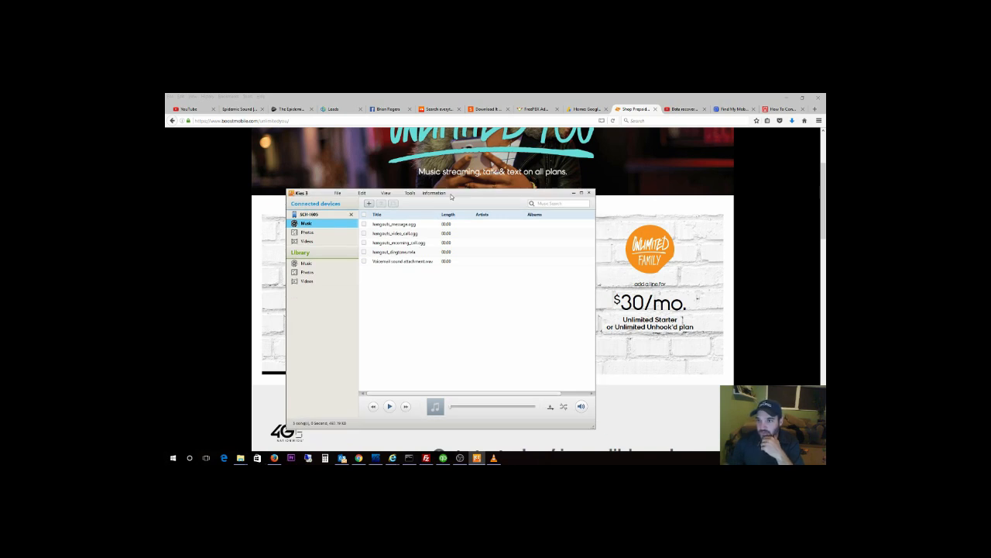
mouse_move(451, 196)
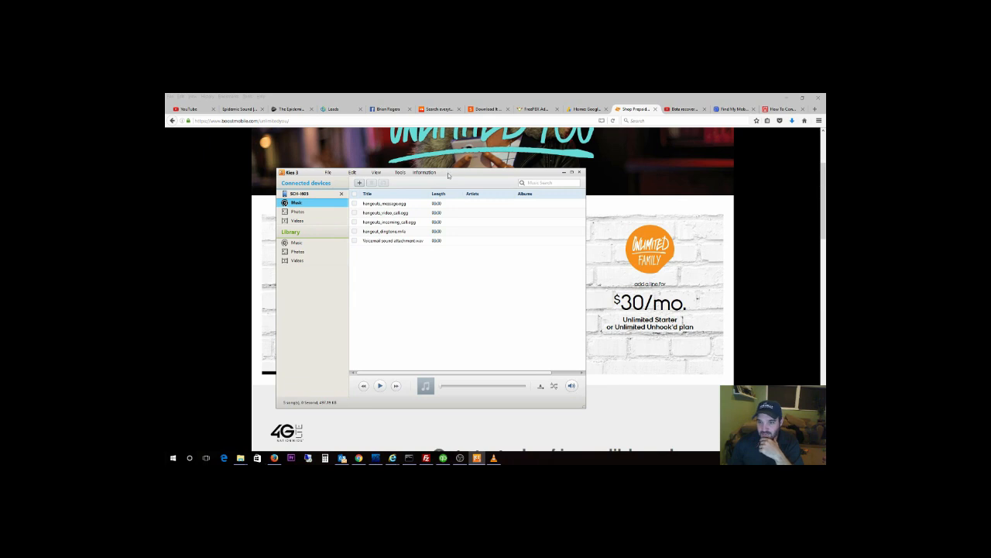
mouse_move(460, 224)
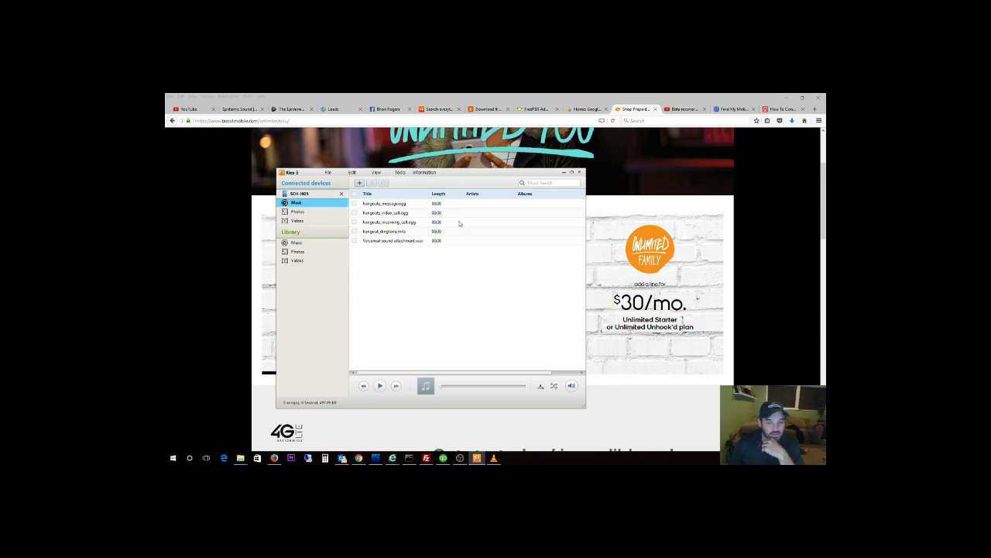
mouse_move(451, 247)
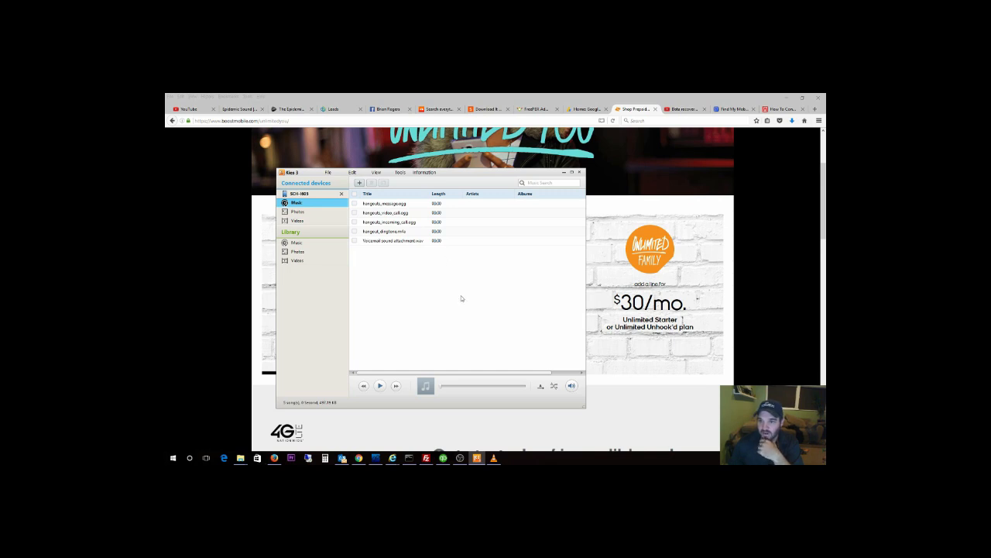
mouse_move(457, 295)
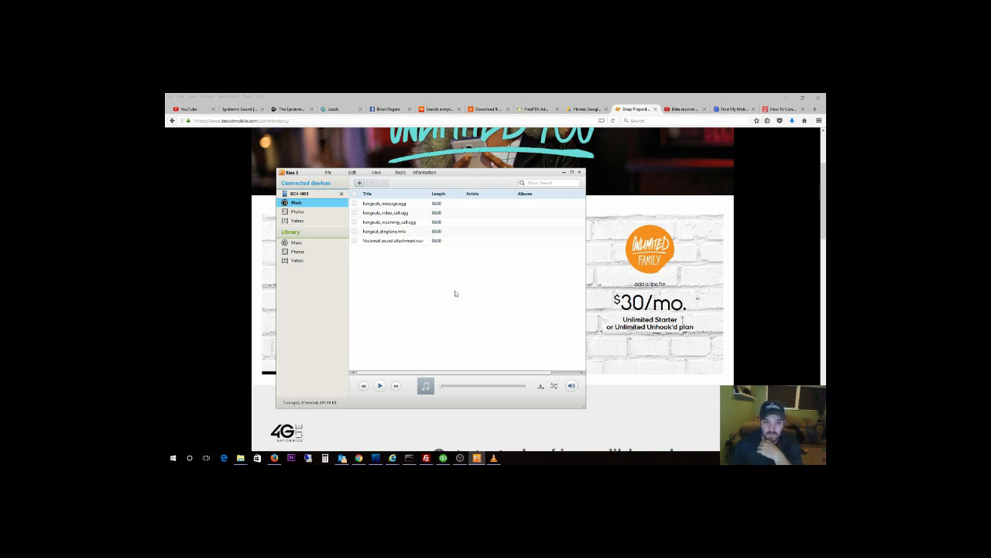
mouse_move(473, 311)
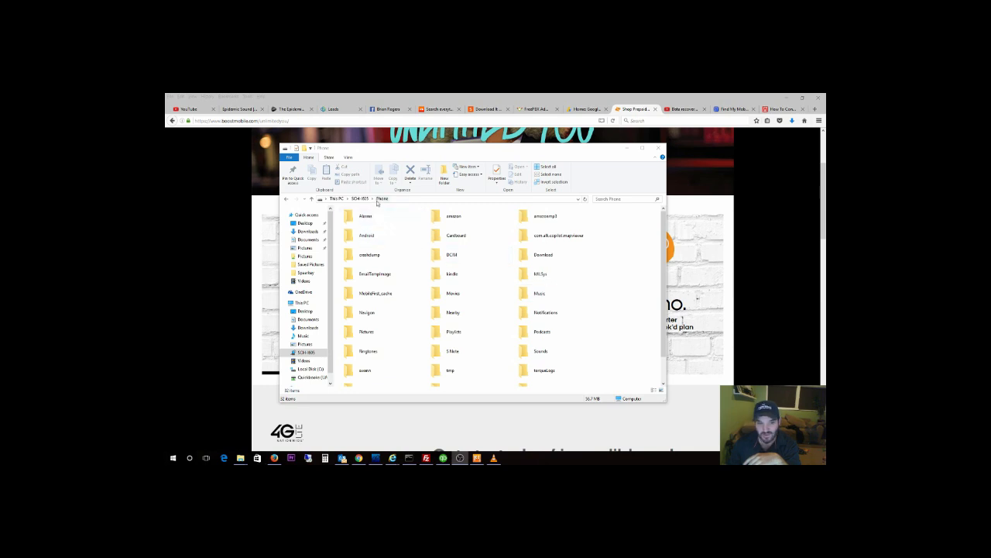
- Open the SCH-I605 Phone storage to list folders like DCIM, Download and Music
click(452, 254)
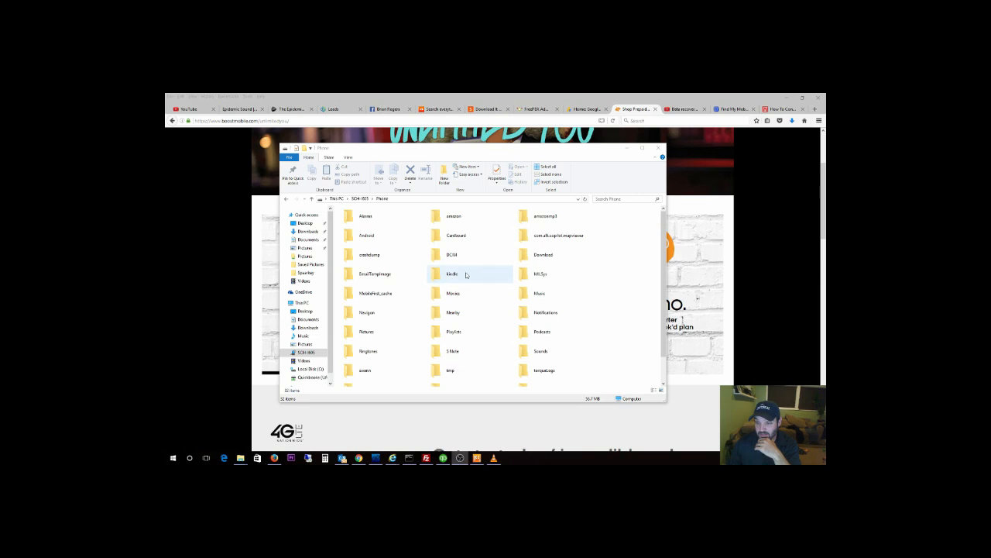
click(451, 254)
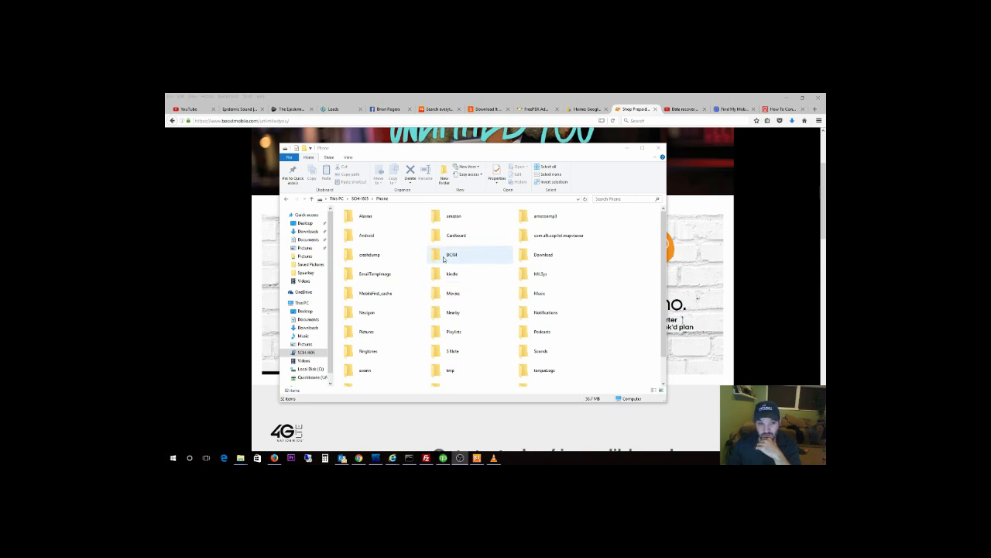